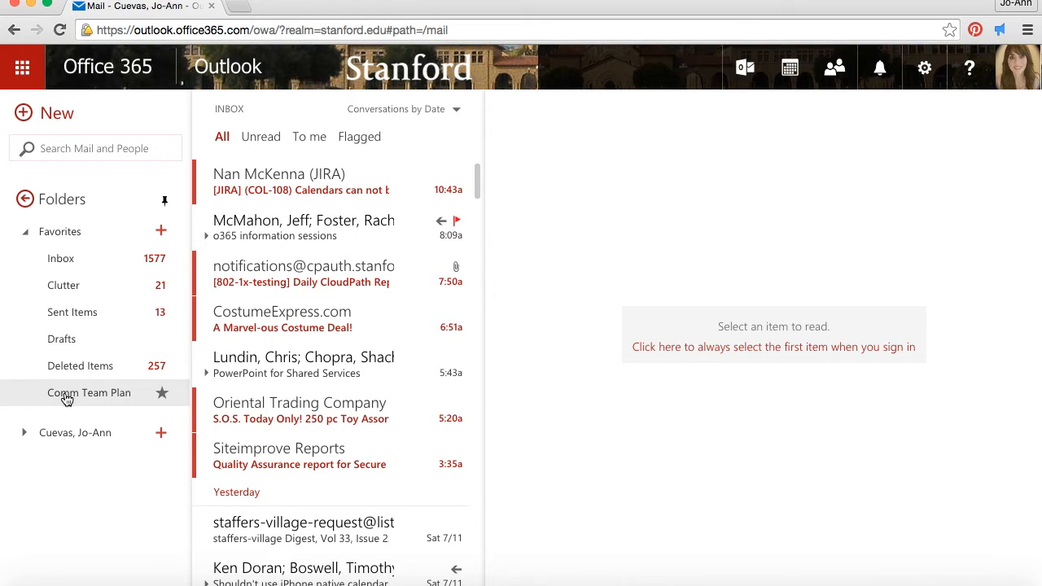
Star the *O365 Training folder so it joins Comm Team Plan under Favorites.
click(24, 432)
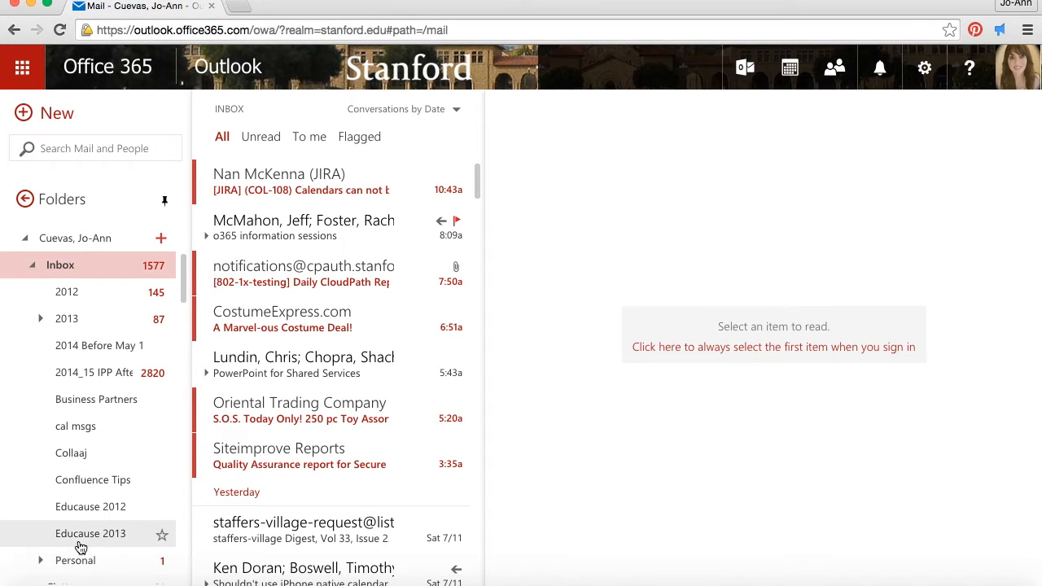
scroll(down, 3)
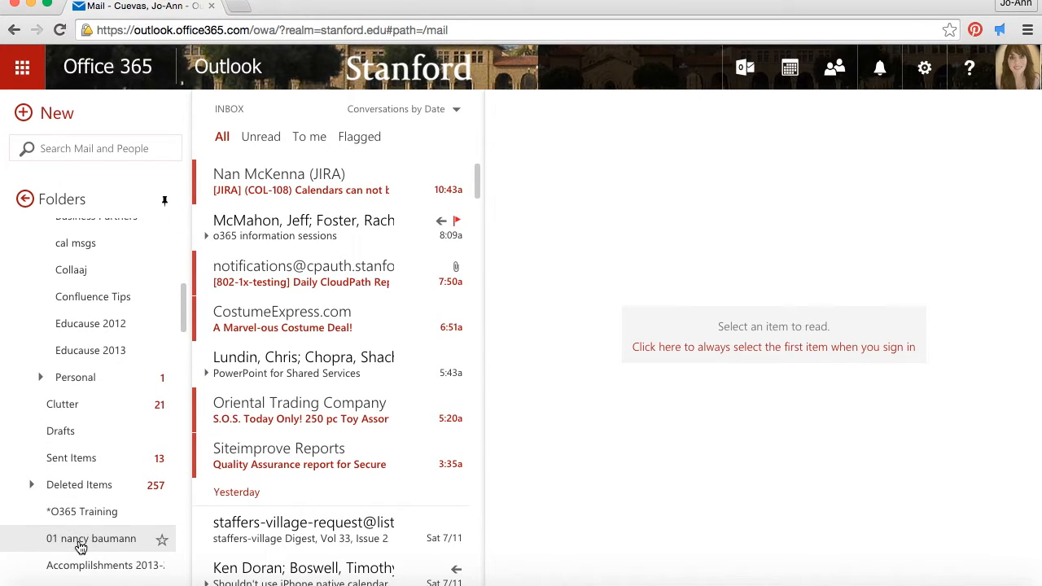
scroll(down, 3)
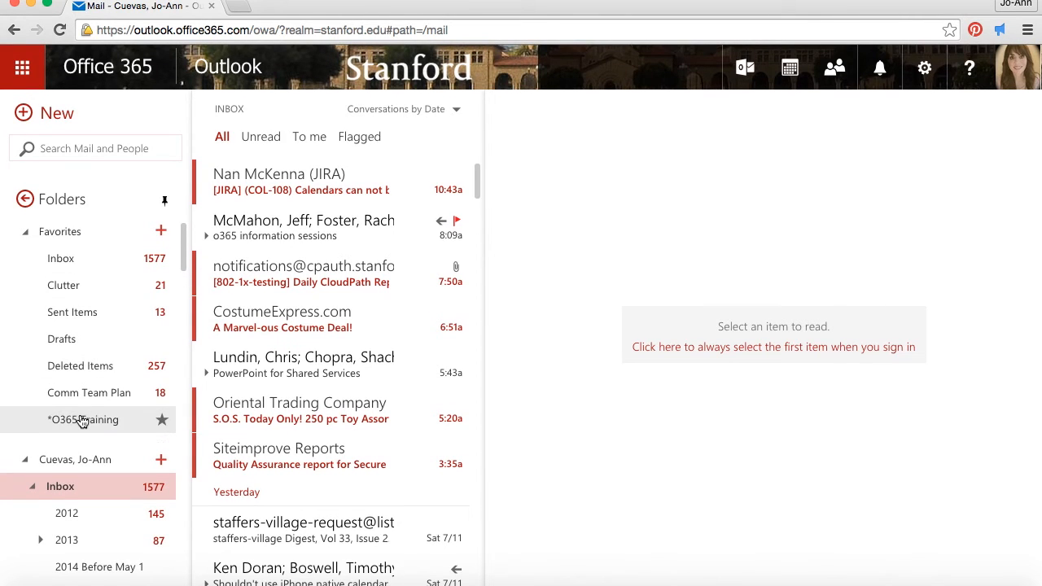
mouse_move(82, 420)
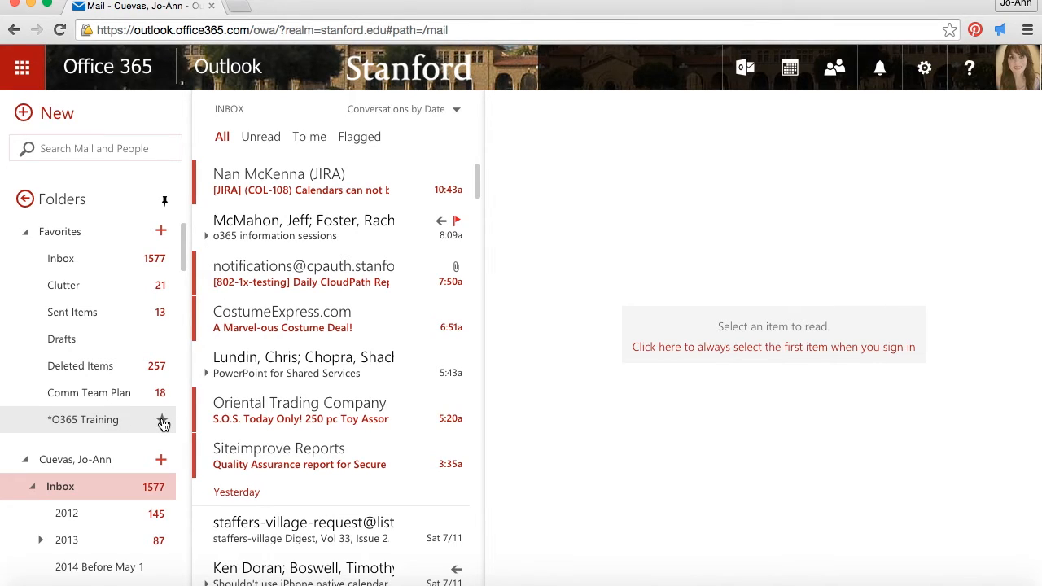
Unstar *O365 Training under Favorites and confirm its removal.
click(163, 420)
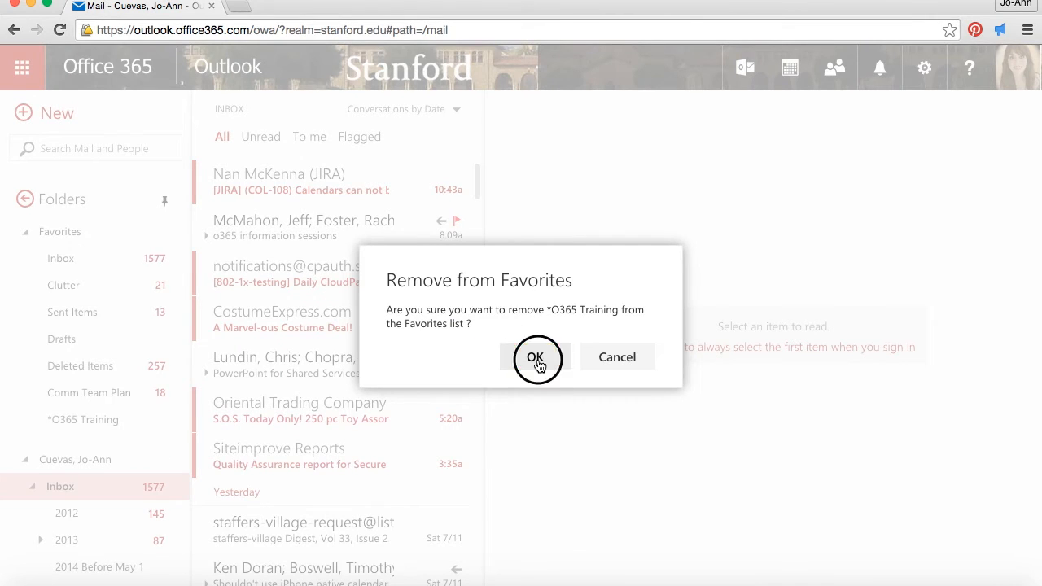
click(536, 359)
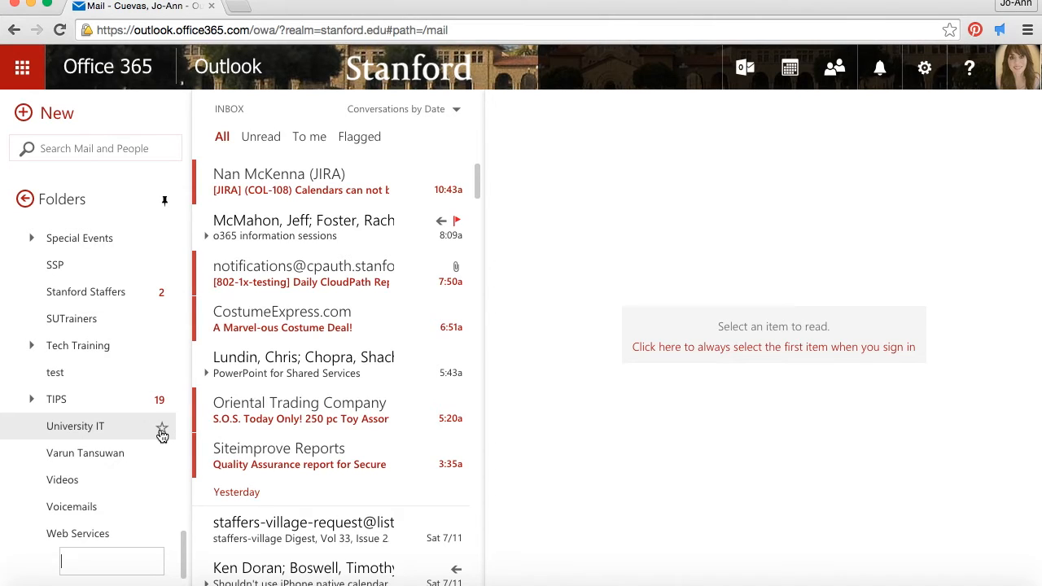
Create a folder named 'New Mail' under the account and reload the page.
text(New Ma)
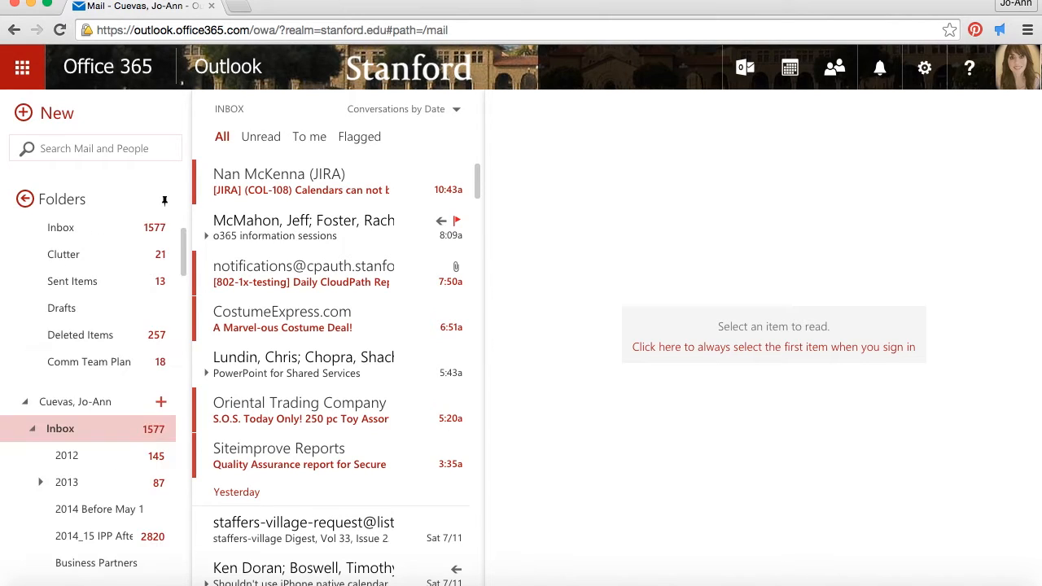
mouse_move(109, 428)
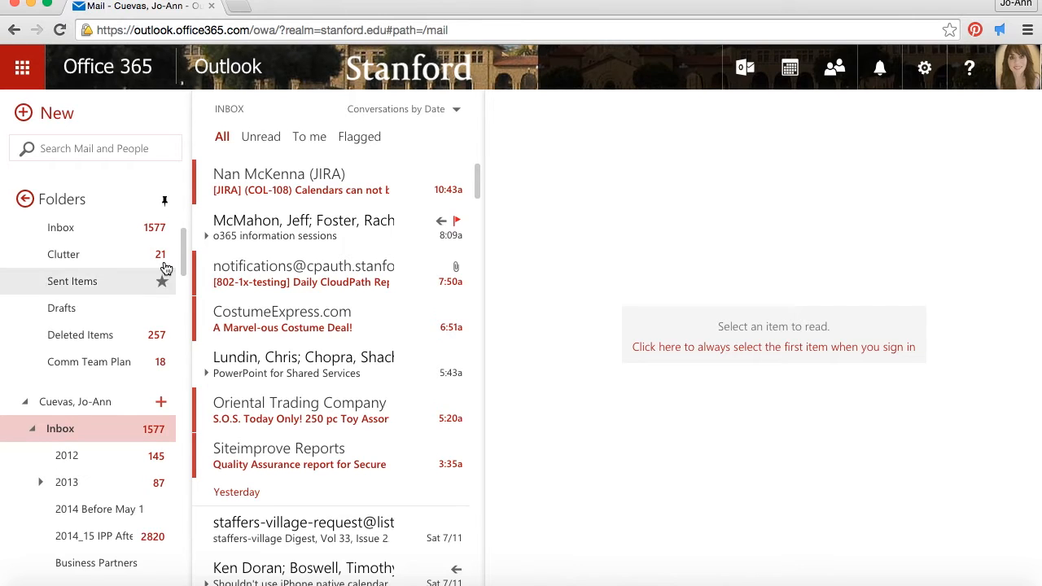
scroll(down, 3)
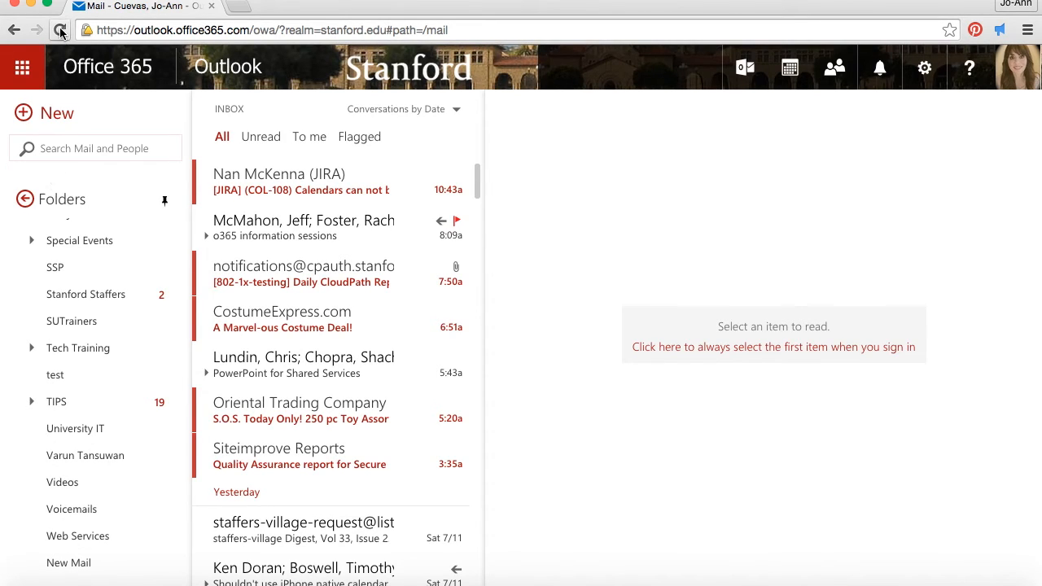
click(59, 30)
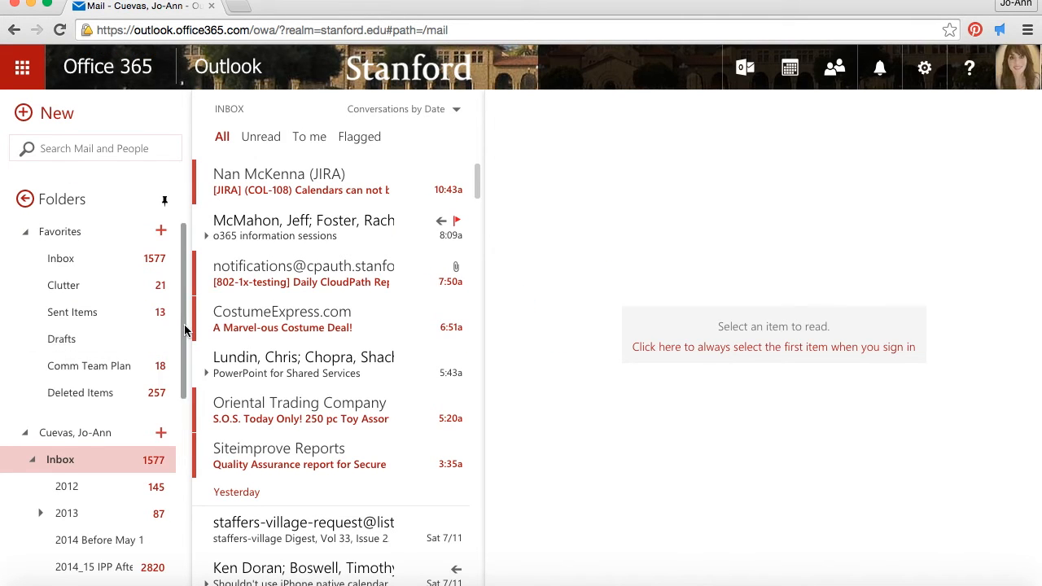
Scroll the folder list down to the New Mail folder to star it.
scroll(down, 3)
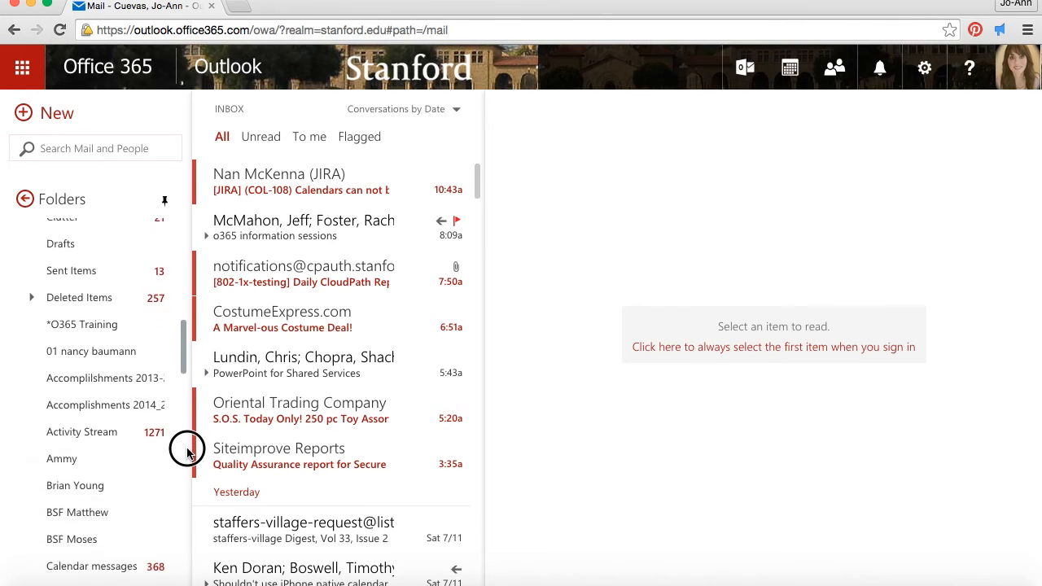
scroll(down, 3)
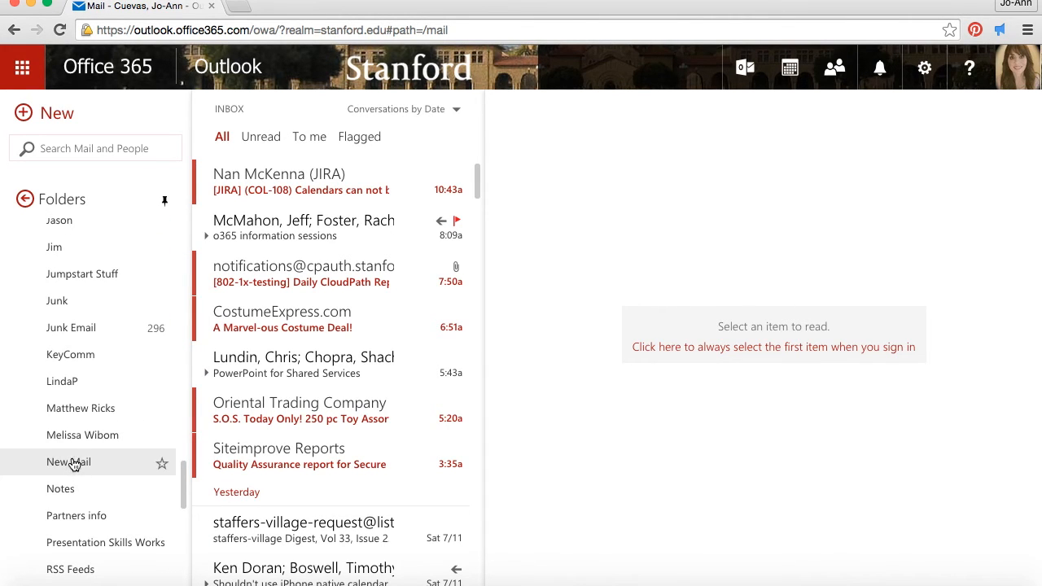
mouse_move(152, 468)
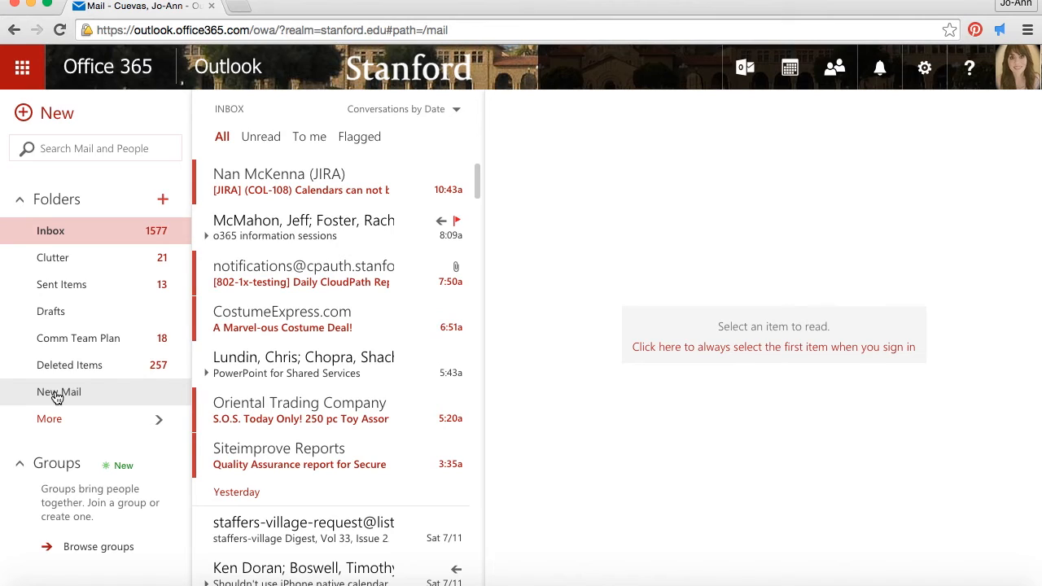
mouse_move(103, 393)
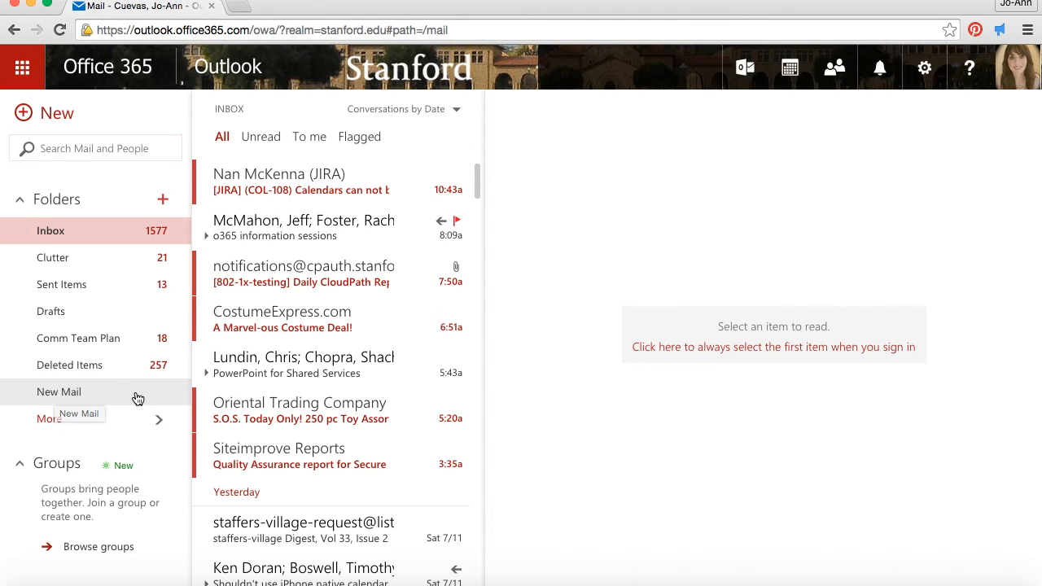
Remove New Mail from Favorites via its context menu, then expand all folders.
right_click(59, 391)
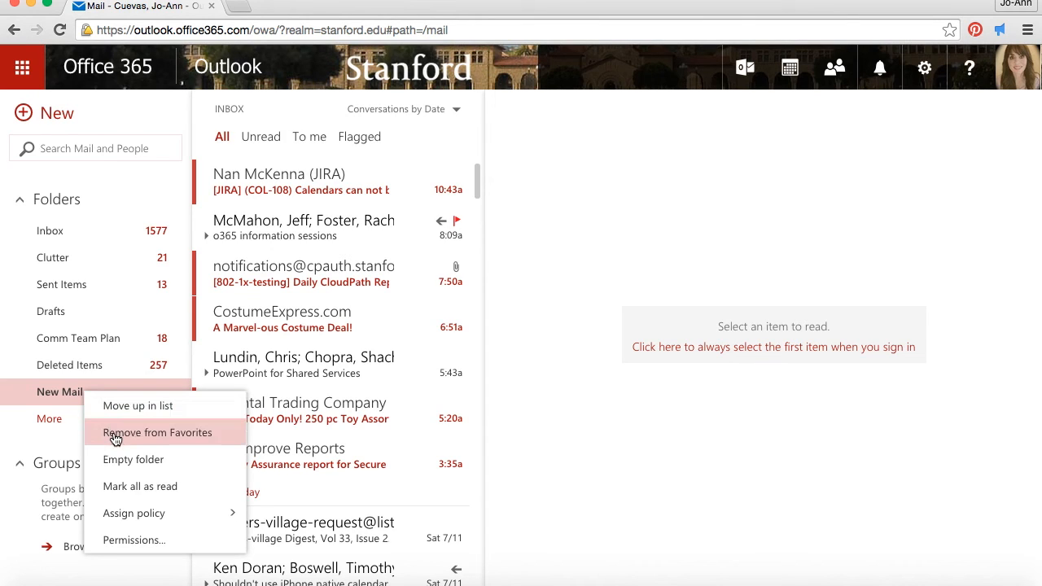
click(157, 432)
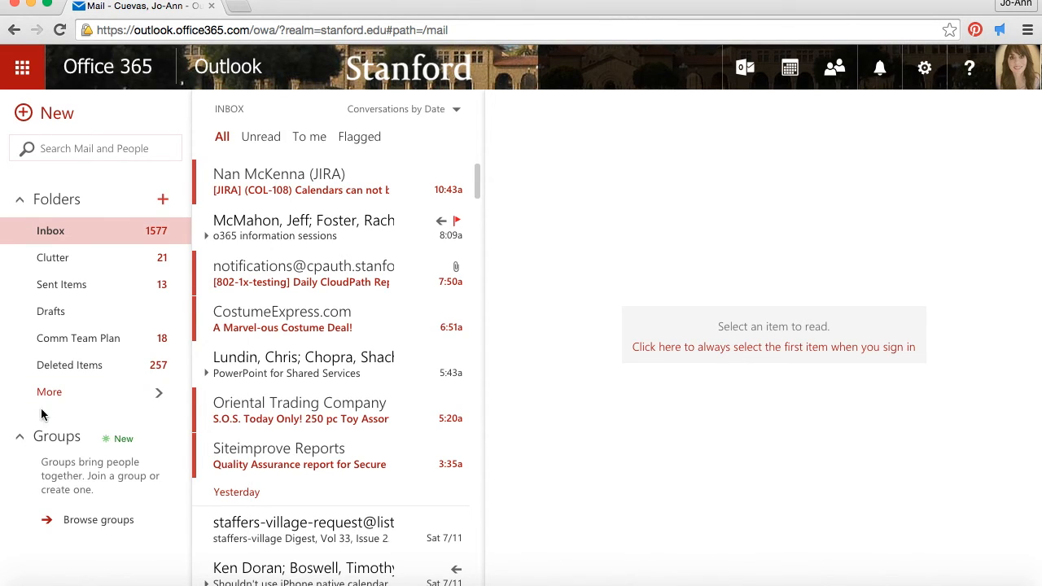
click(48, 391)
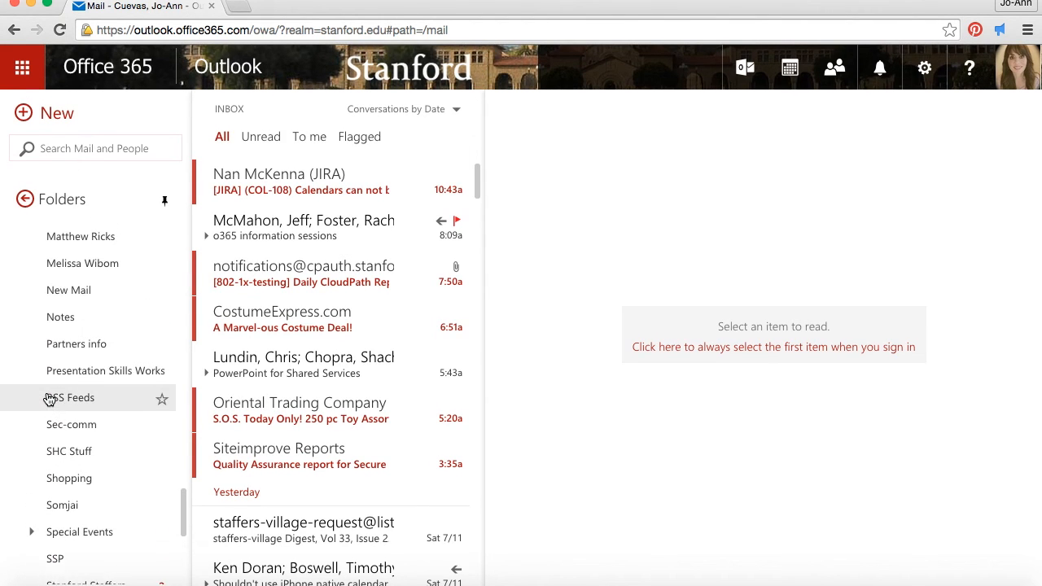
Delete New Mail from its context menu and confirm moving it to Deleted Items.
right_click(69, 337)
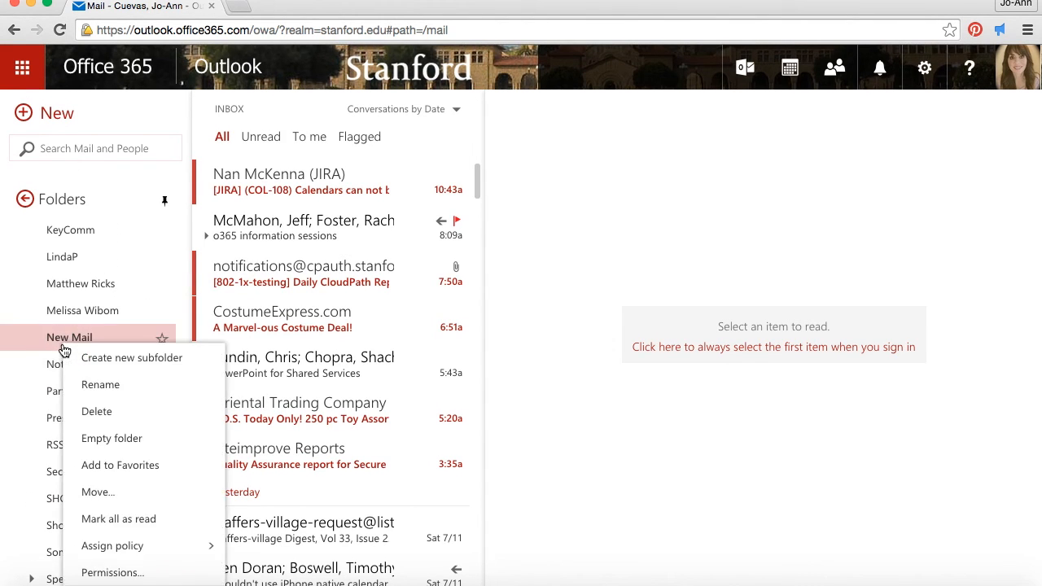
mouse_move(96, 411)
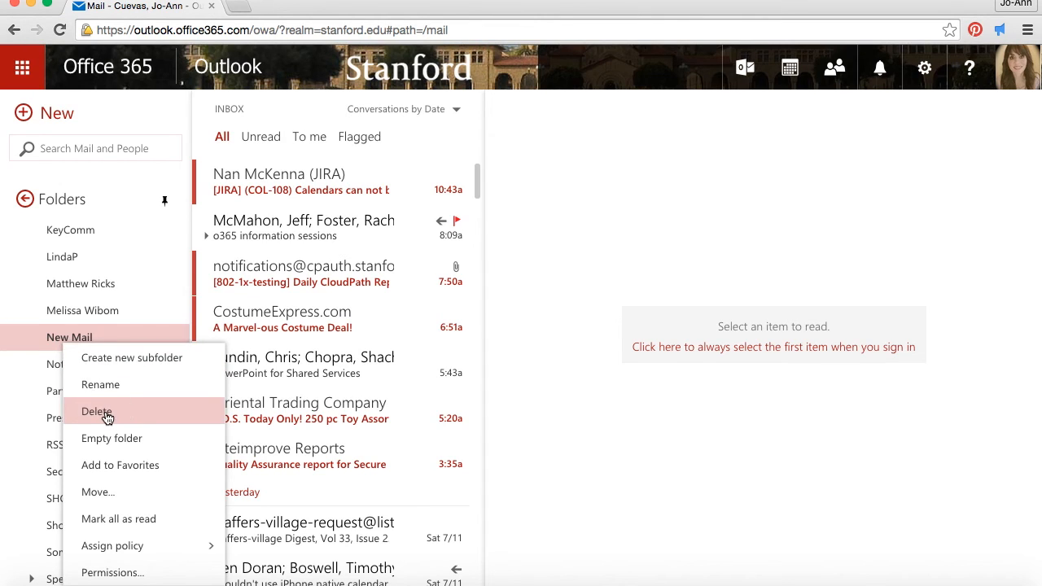
click(96, 412)
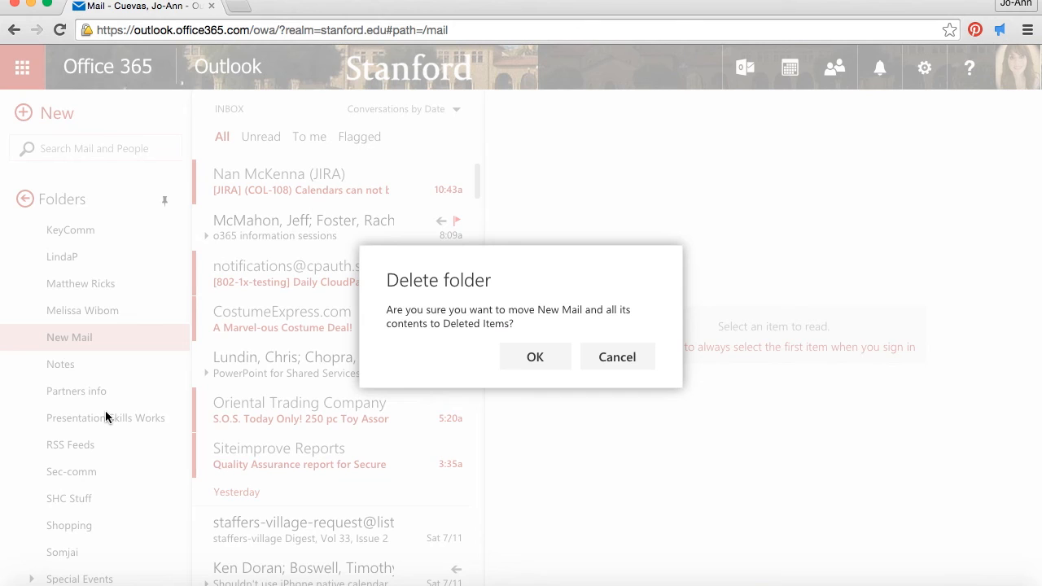
mouse_move(534, 357)
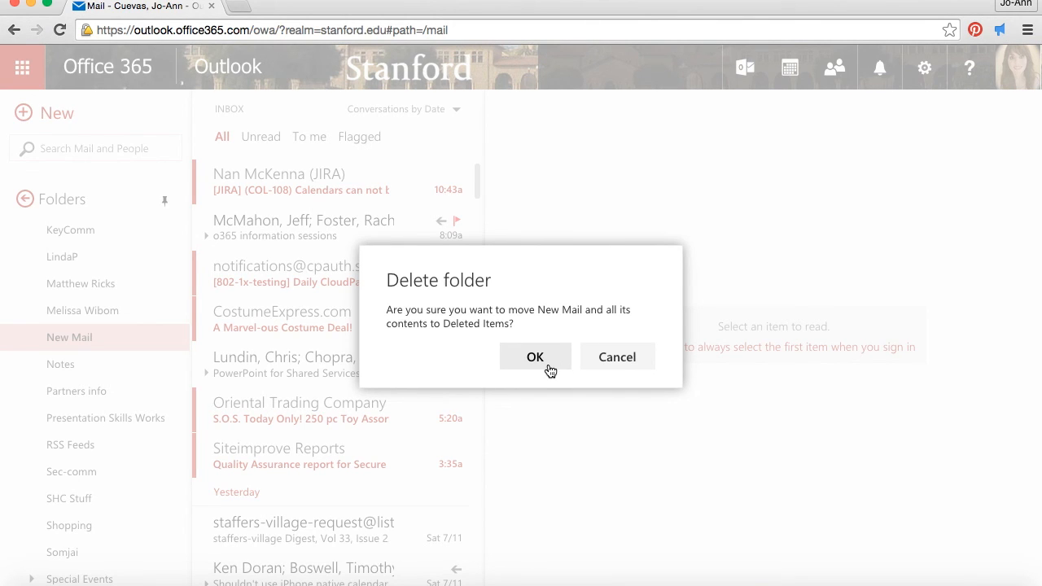
click(535, 356)
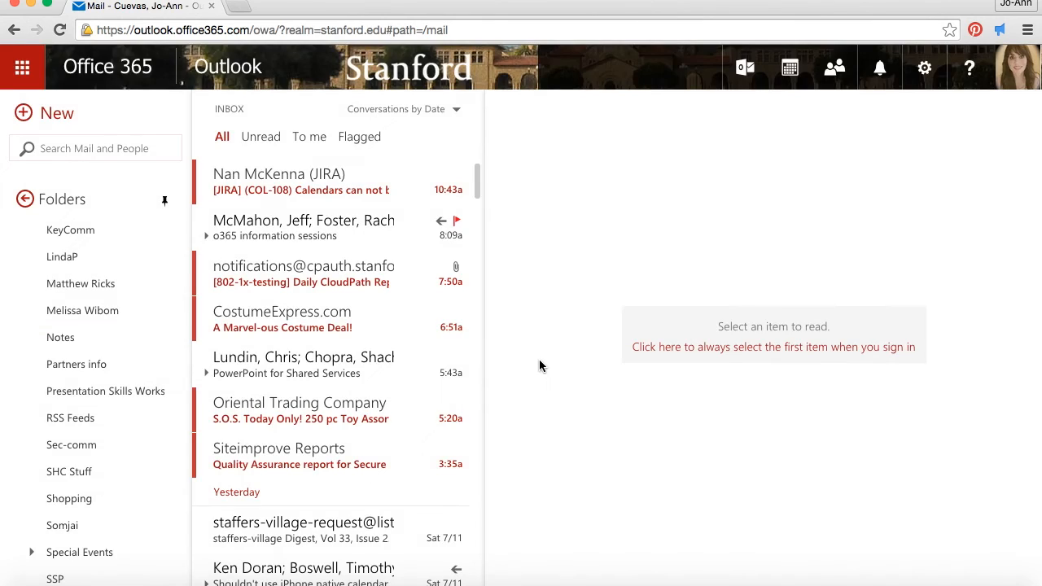